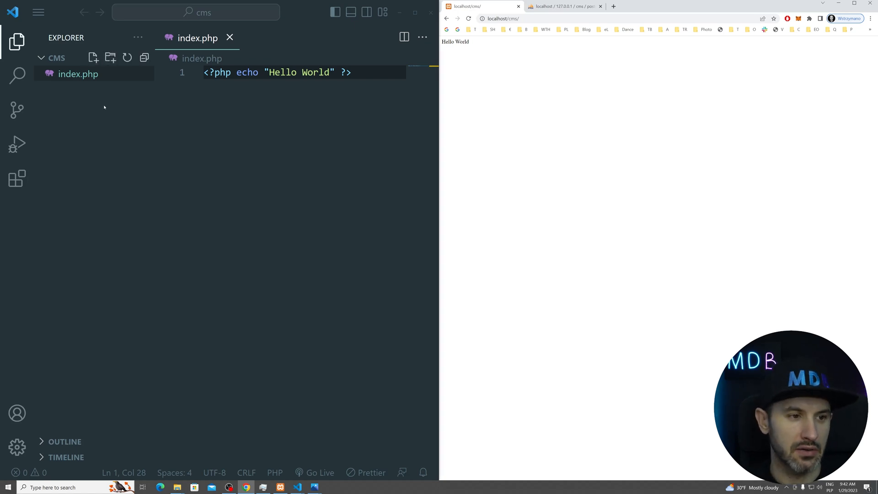
Step: Create a new folder named 'includes' in the cms project
{"action": "left_click", "coordinate": [110, 58]}
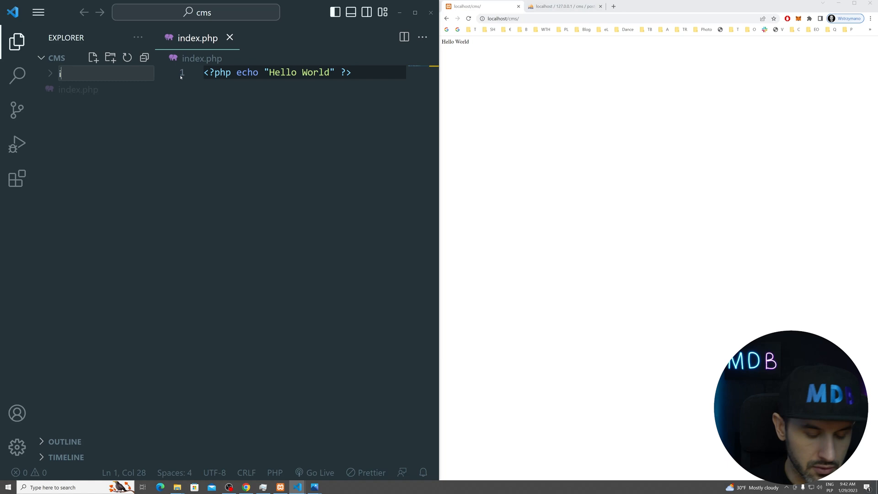
{"action": "type", "text": "includes"}
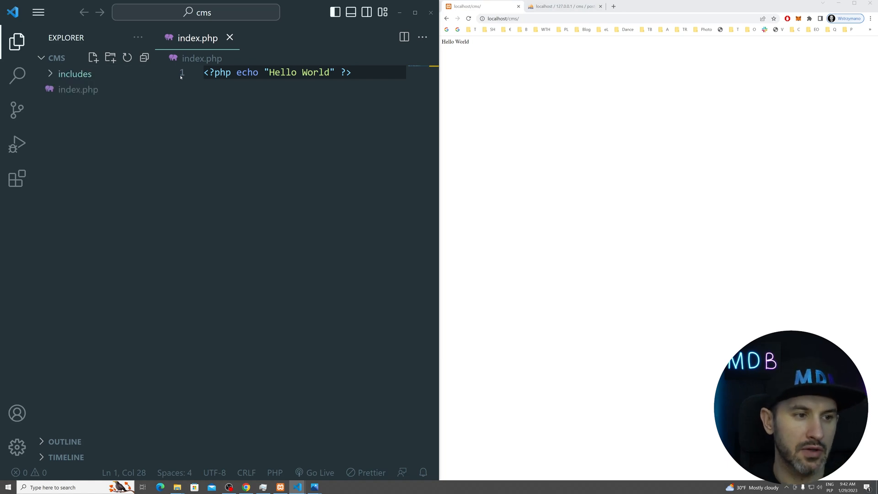
{"action": "mouse_move", "coordinate": [75, 74]}
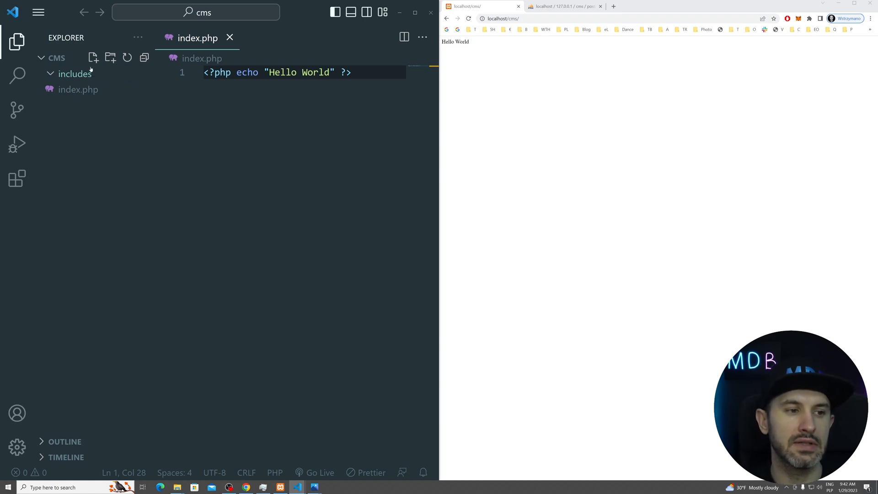
{"action": "mouse_move", "coordinate": [87, 73]}
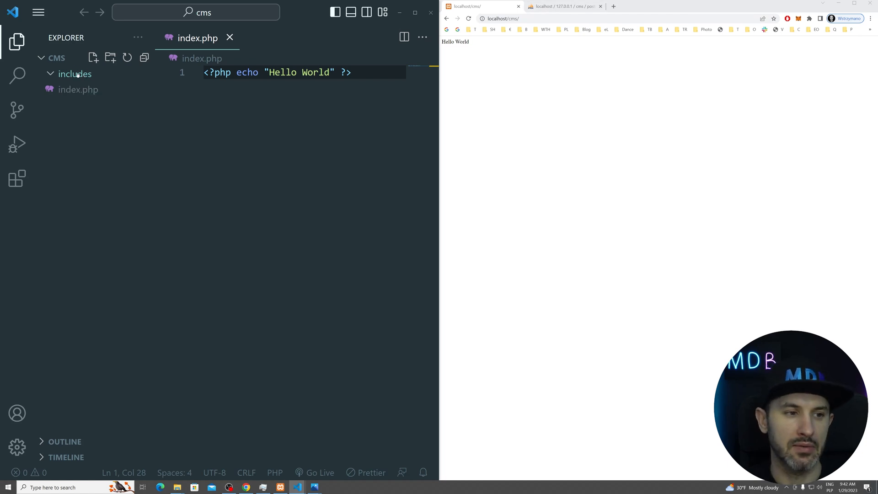
{"action": "mouse_move", "coordinate": [74, 77]}
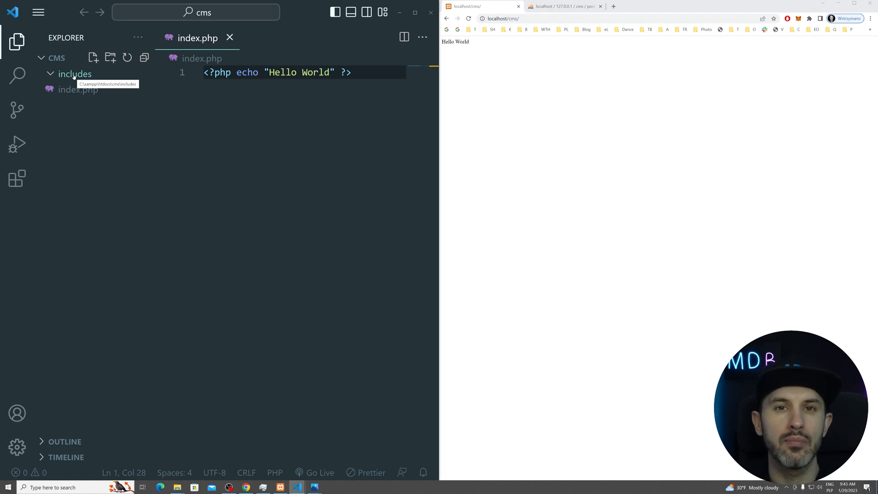
Step: Create config.php inside includes, then start a rename and cancel it
{"action": "left_click", "coordinate": [93, 57]}
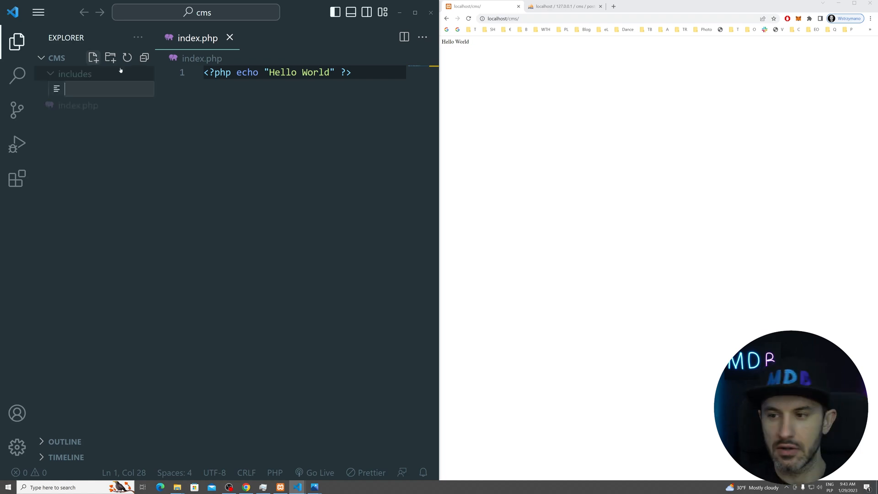
{"action": "type", "text": "confi"}
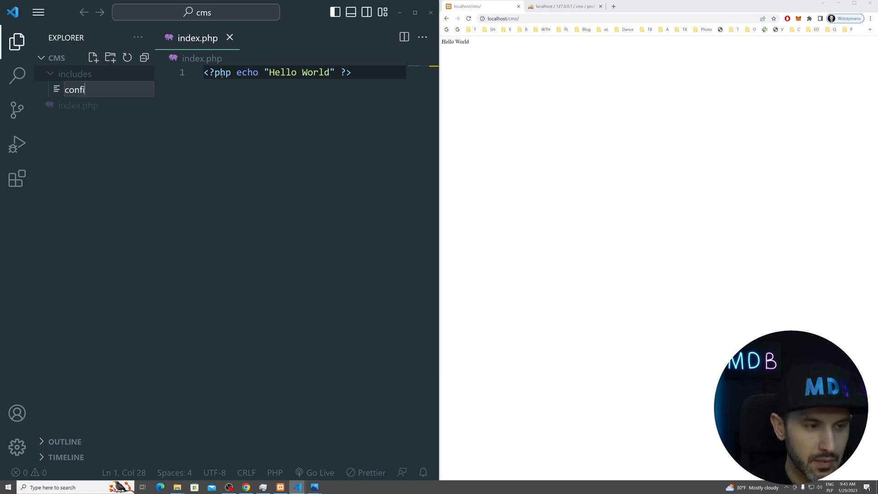
{"action": "key", "text": "Enter"}
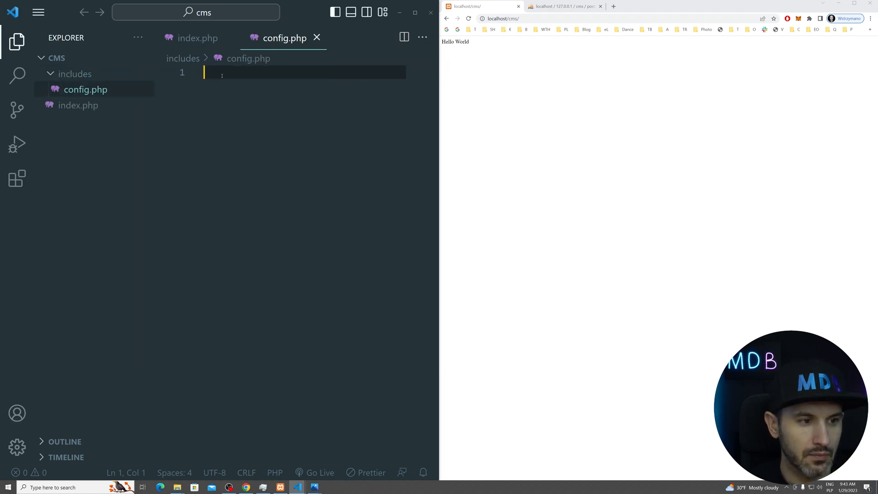
{"action": "right_click", "coordinate": [85, 89]}
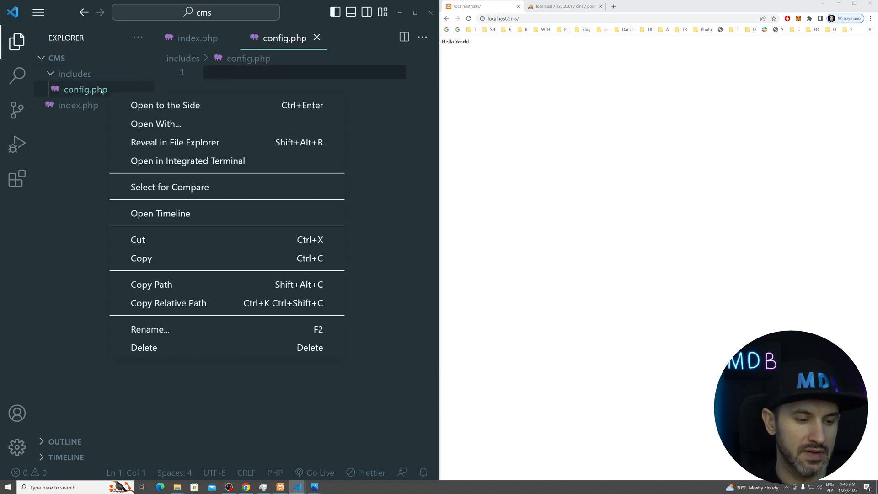
{"action": "left_click", "coordinate": [149, 329]}
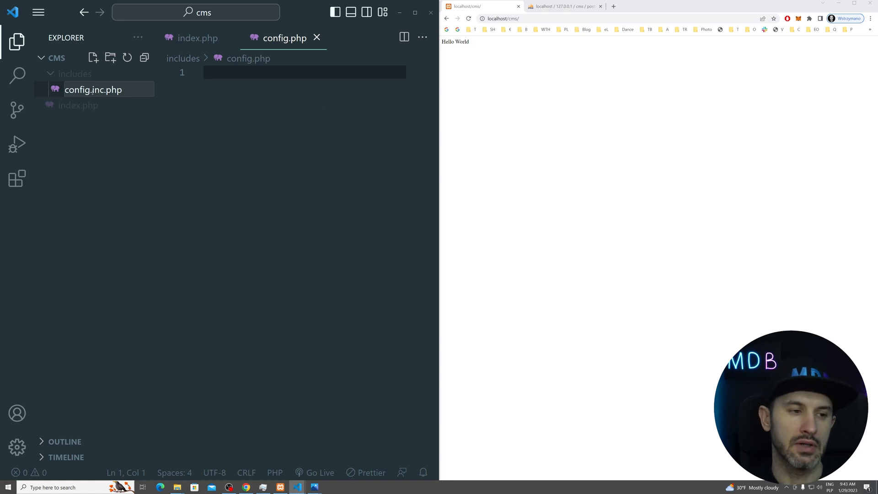
{"action": "mouse_move", "coordinate": [94, 89]}
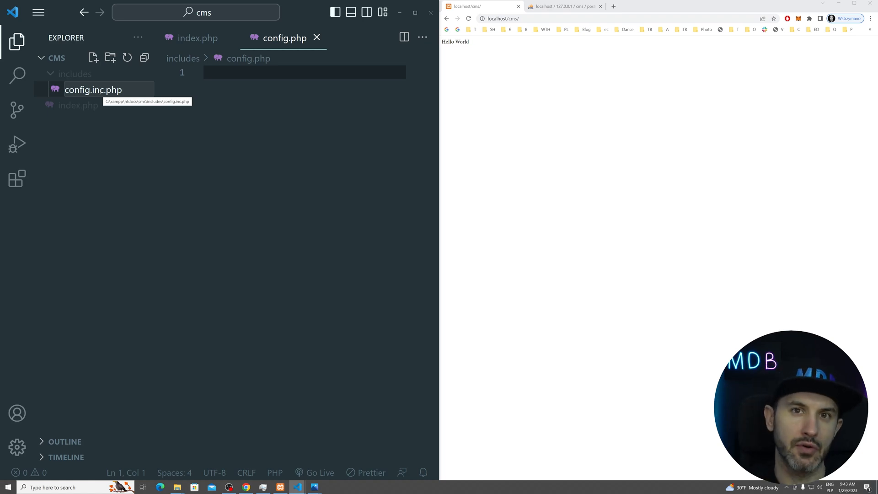
{"action": "mouse_move", "coordinate": [82, 73]}
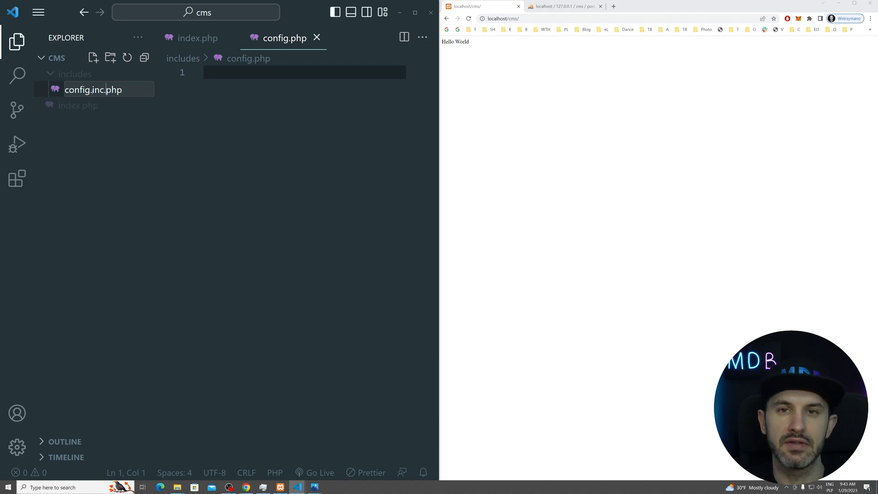
{"action": "mouse_move", "coordinate": [93, 90]}
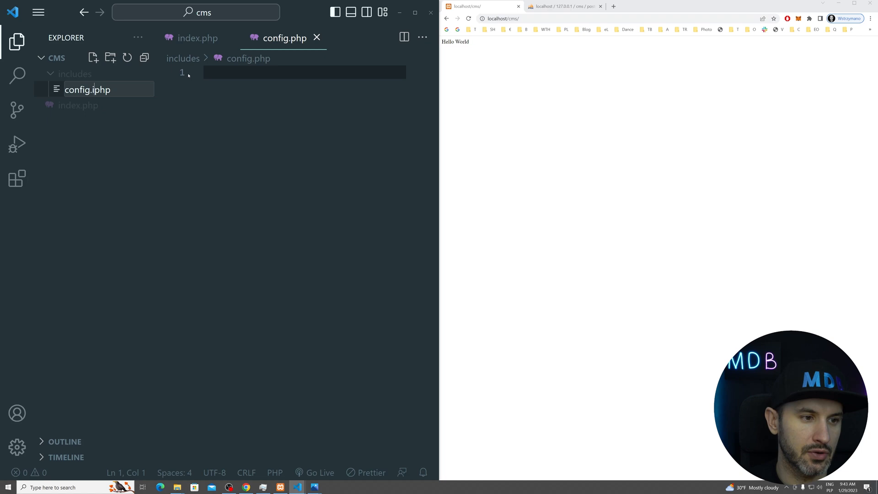
{"action": "key", "text": "Enter"}
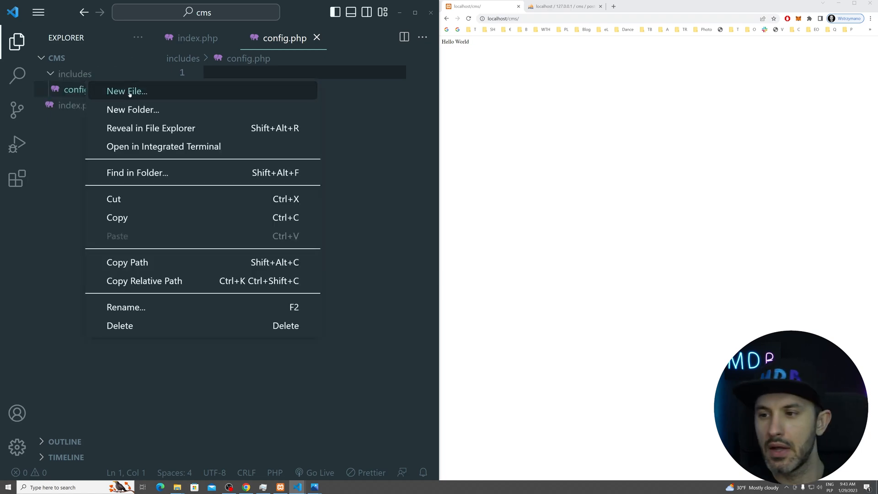
Step: Create database.php and functios.php in includes, then open database.php in the editor
{"action": "left_click", "coordinate": [126, 90]}
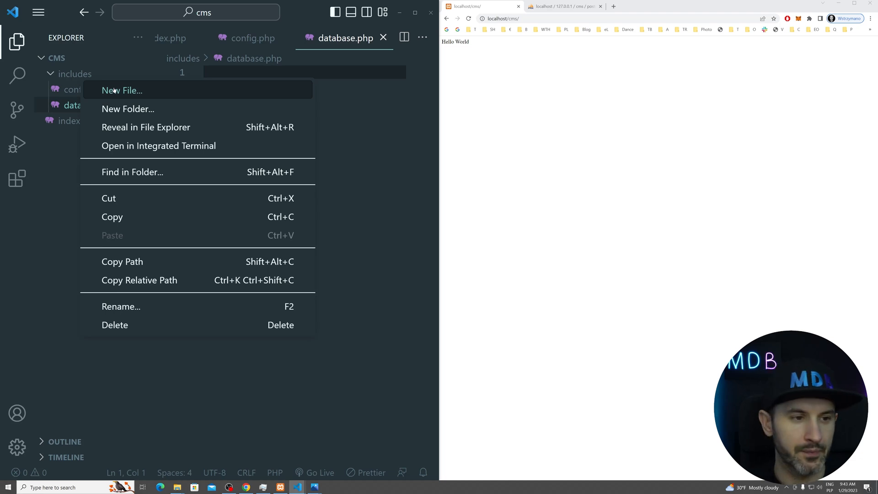
{"action": "left_click", "coordinate": [121, 90]}
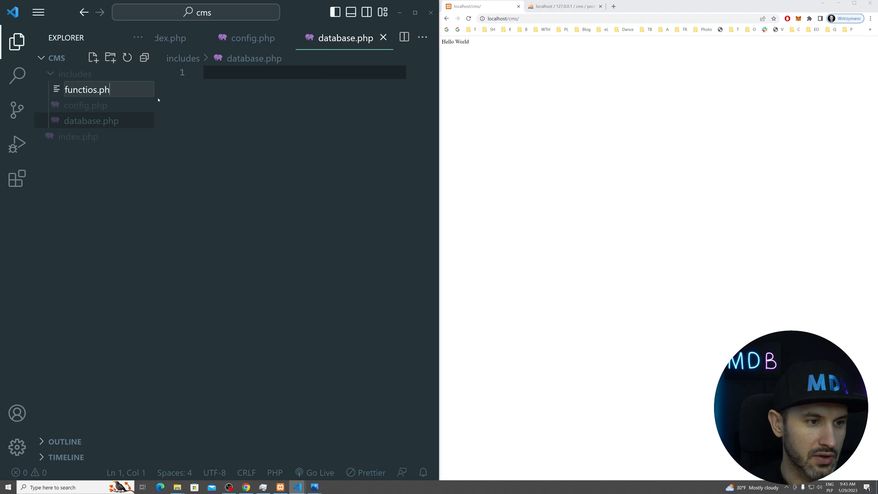
{"action": "key", "text": "Enter"}
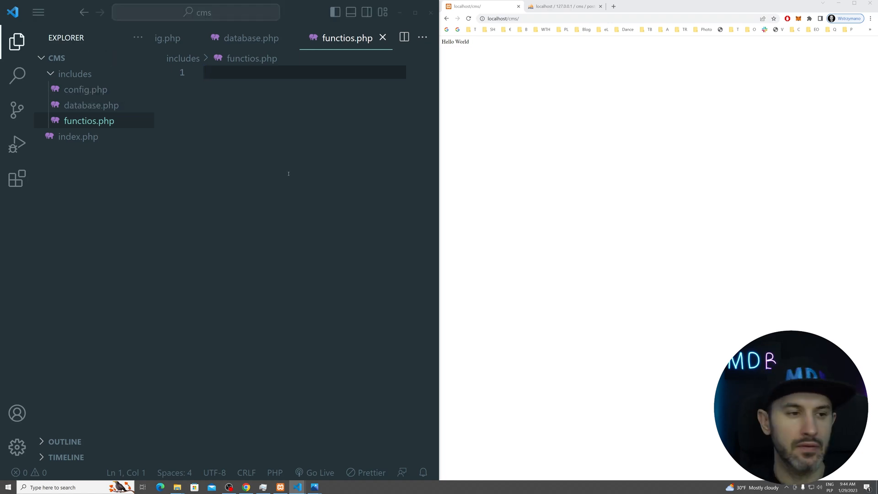
{"action": "left_click", "coordinate": [91, 105]}
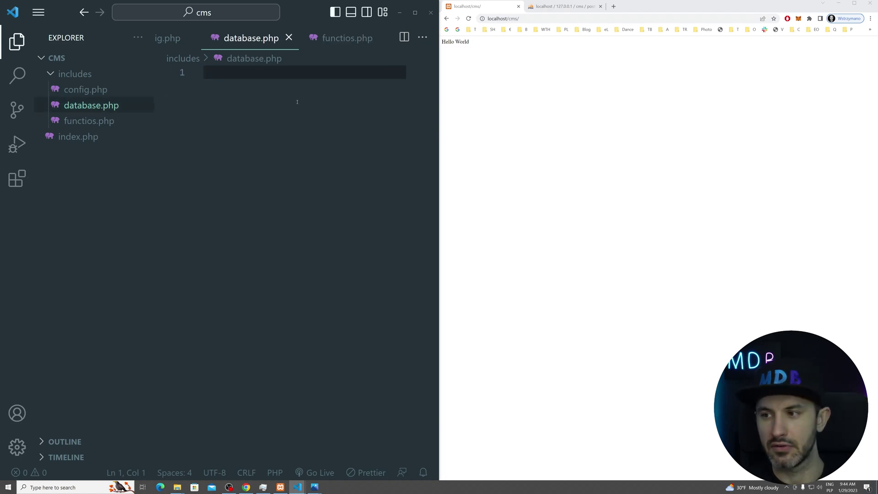
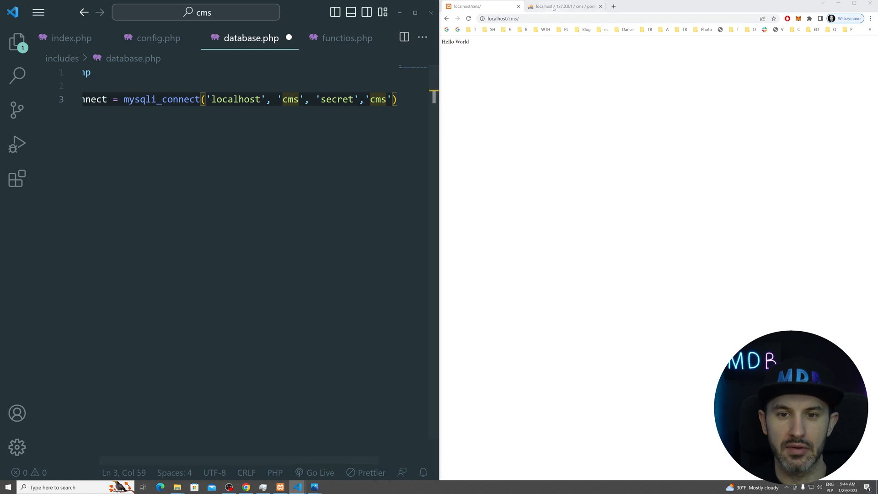
Step: Start database.php with <?php and a $connect = mysqli_connect( call
{"action": "left_click", "coordinate": [569, 6]}
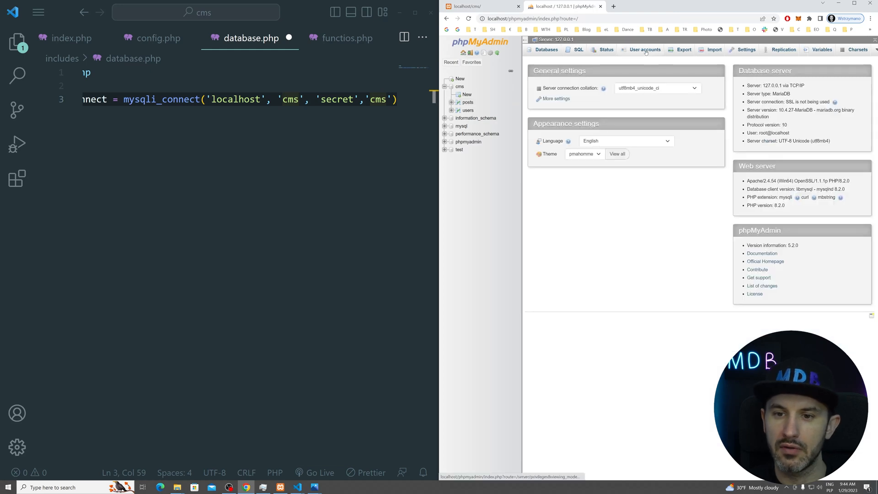
Step: Check the cms account under phpMyAdmin User accounts, then return to the localhost/cms page
{"action": "left_click", "coordinate": [645, 49]}
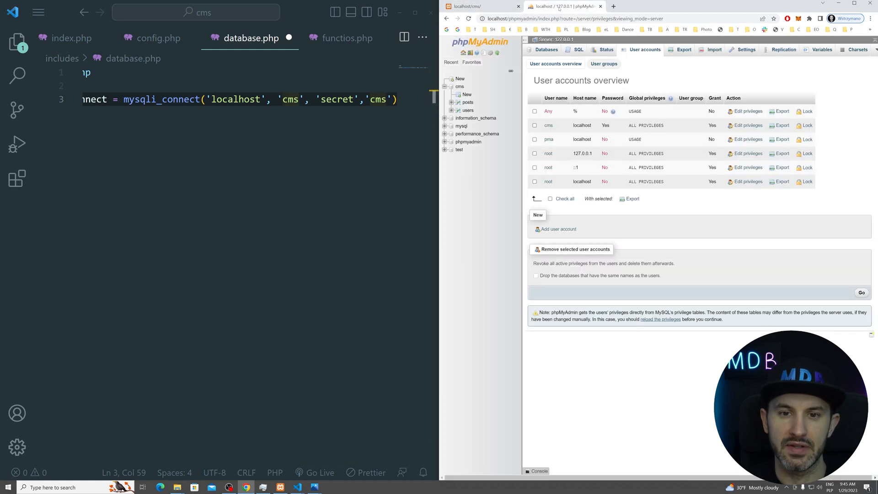
{"action": "left_click", "coordinate": [482, 18]}
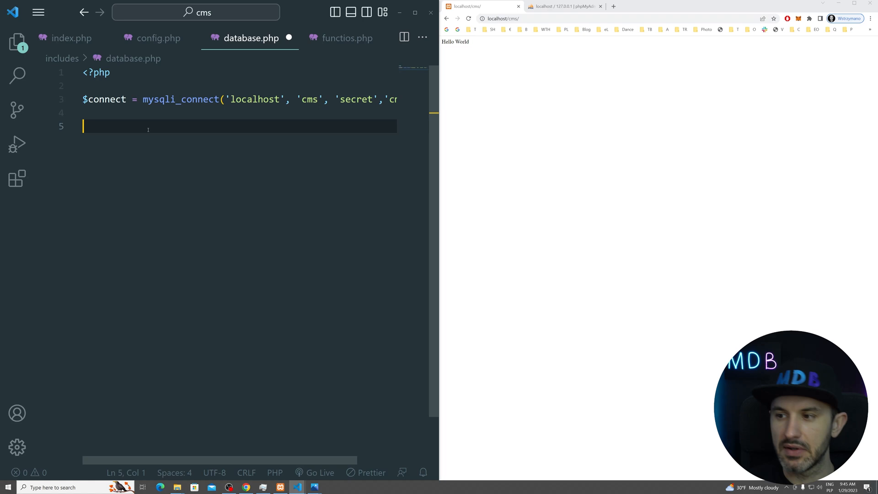
Step: Add an if (mysqli_connect_errno()) exit with 'Failed to connect to MySQL' plus mysqli_connect_error()
{"action": "type", "text": "if (m"}
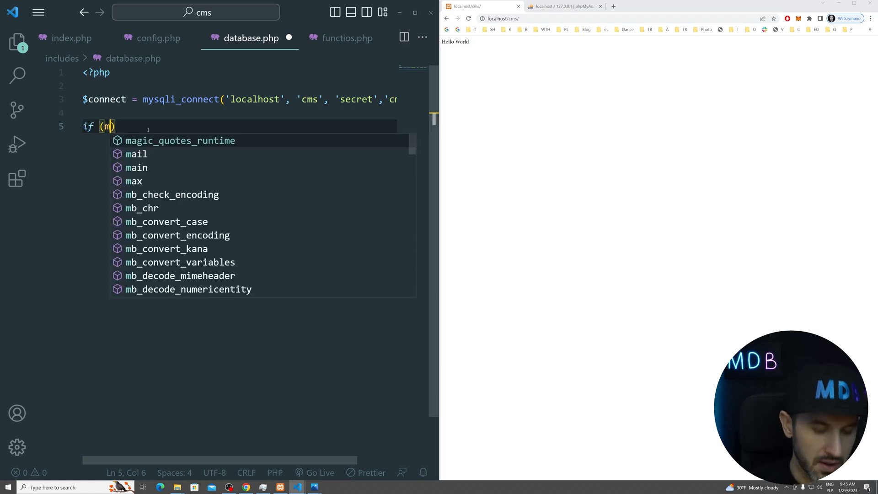
{"action": "type", "text": "ysqli_c"}
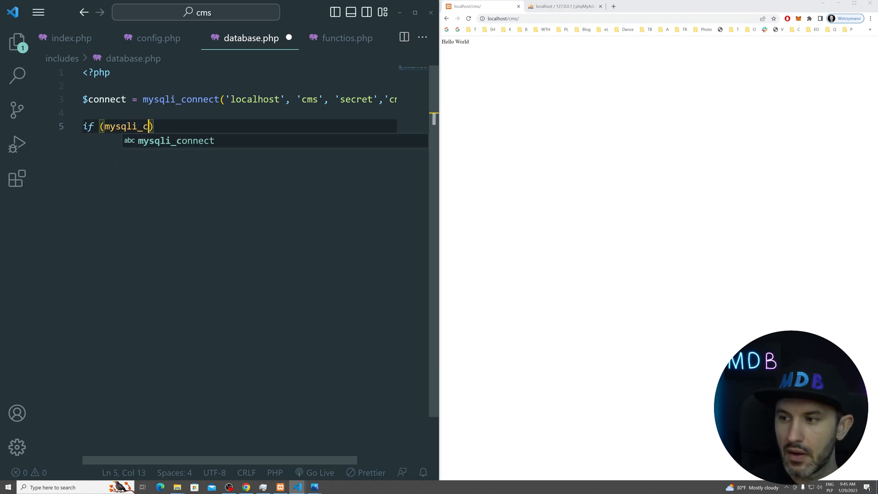
{"action": "type", "text": "onnec"}
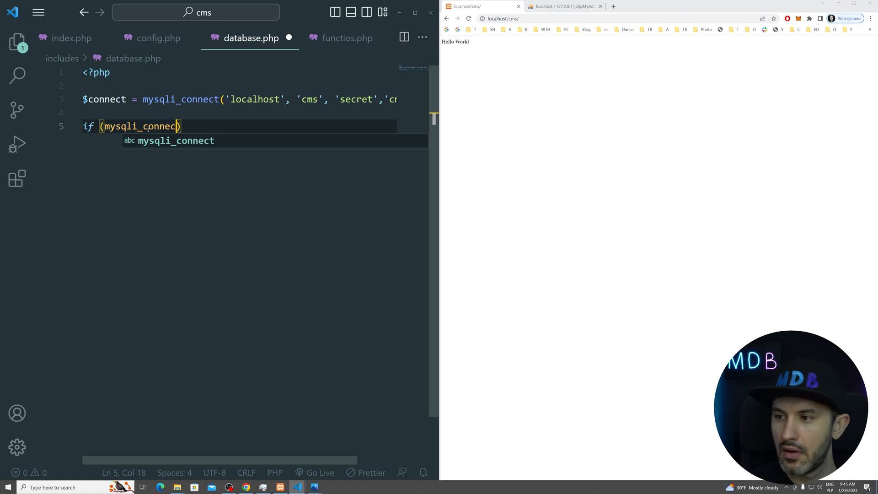
{"action": "type", "text": "t_err"}
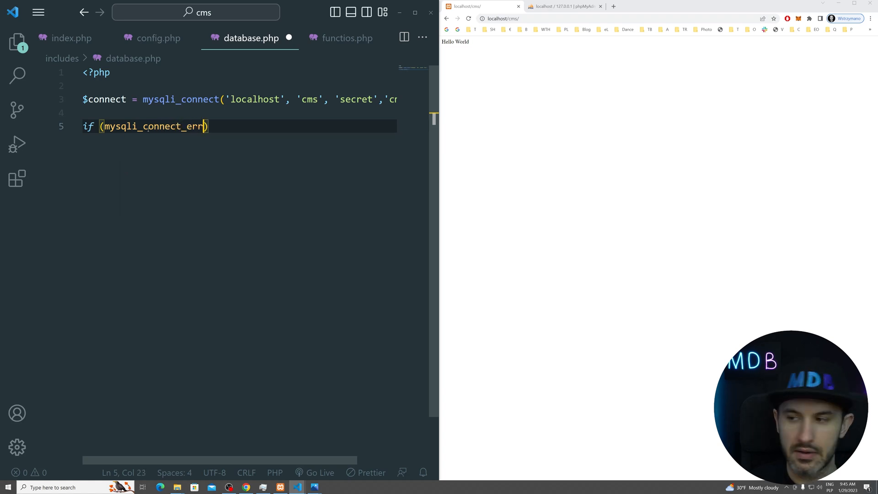
{"action": "type", "text": "no()"}
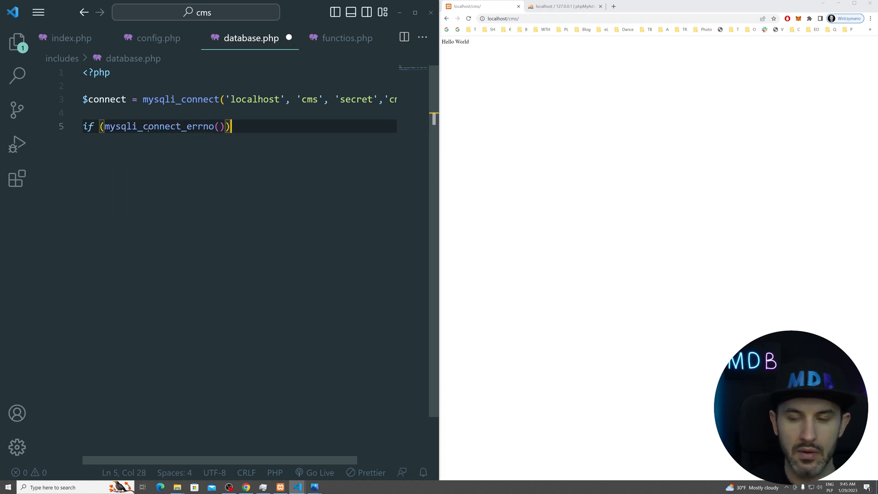
{"action": "type", "text": "{"}
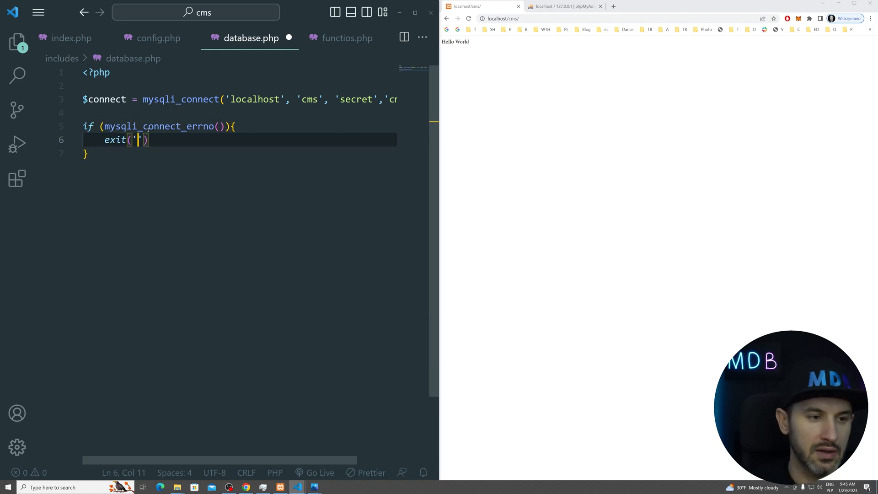
{"action": "type", "text": "Failed to connect to My"}
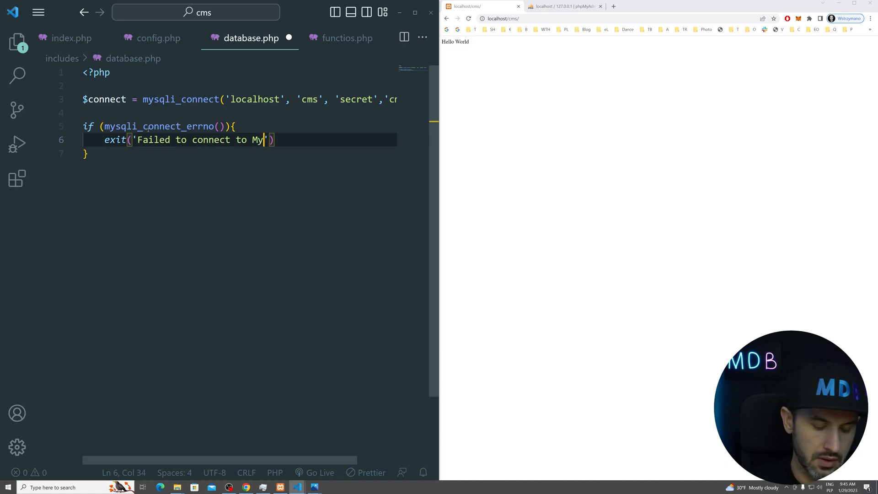
{"action": "type", "text": "SQL"}
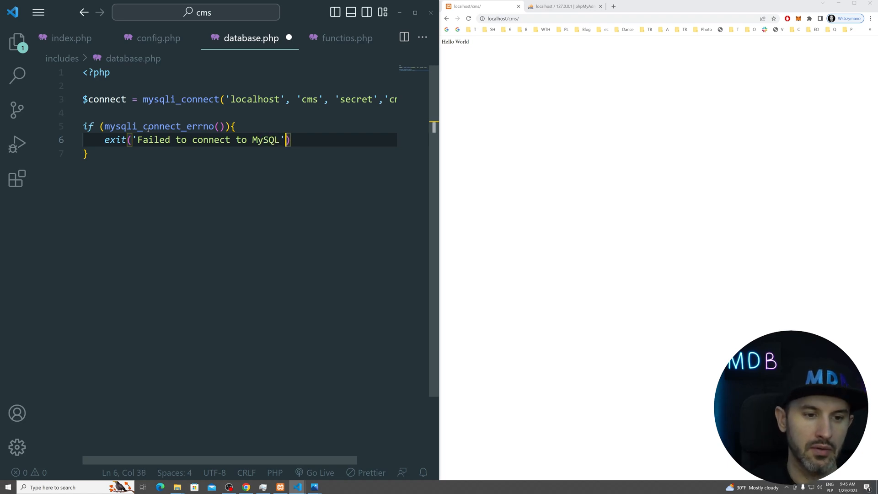
{"action": "type", "text": ": ,"}
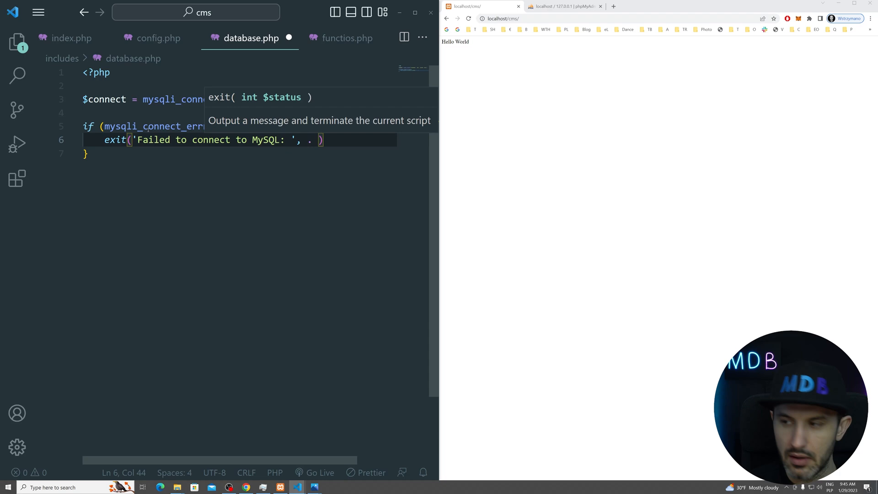
{"action": "type", "text": "mysl"}
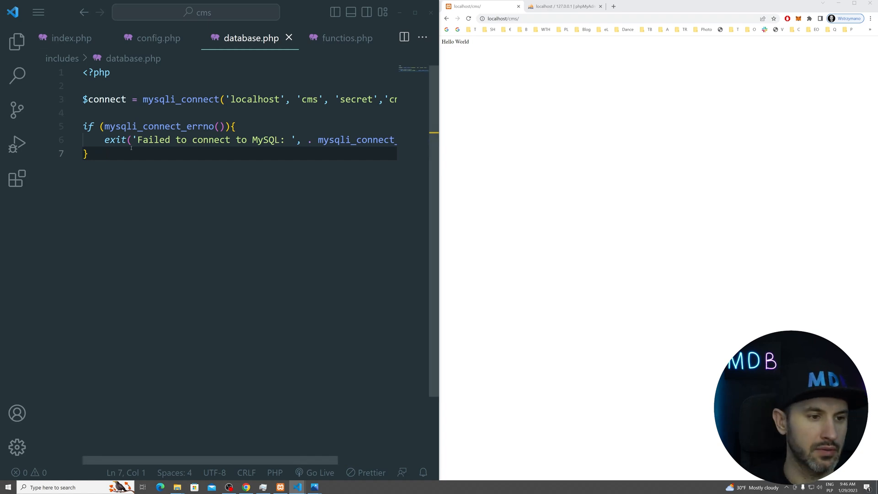
Step: Insert include('includes/database.php'); above the Hello World echo in index.php
{"action": "left_click", "coordinate": [15, 41]}
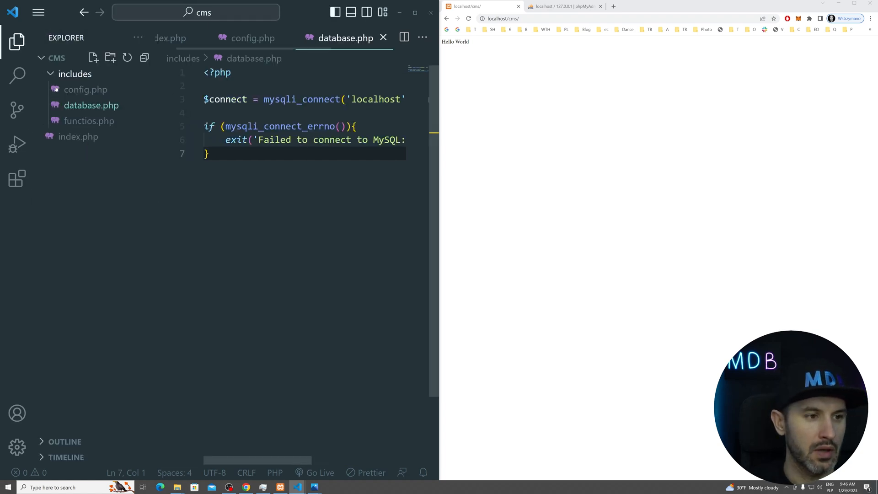
{"action": "left_click", "coordinate": [78, 137]}
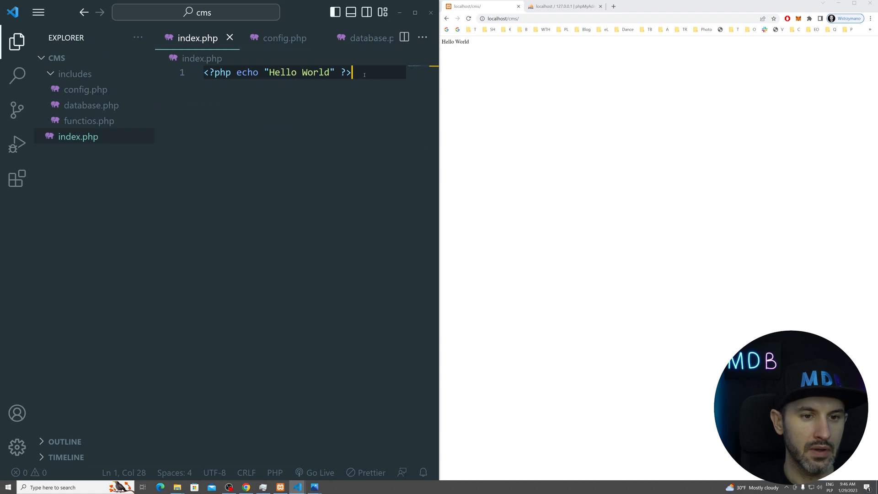
{"action": "left_click", "coordinate": [269, 72]}
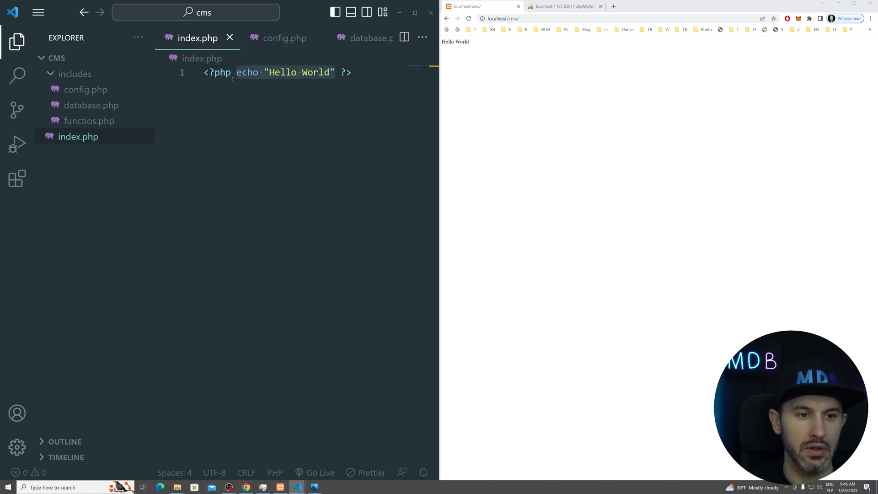
{"action": "key", "text": "Enter"}
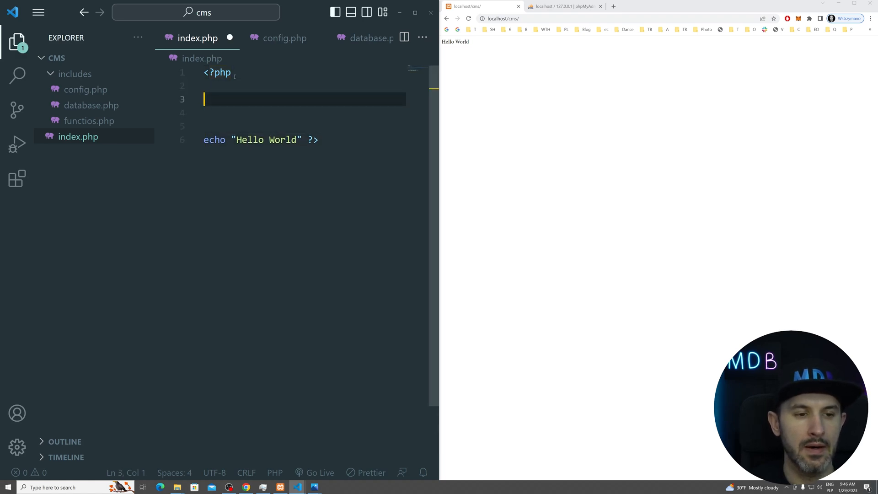
{"action": "key", "text": "Enter"}
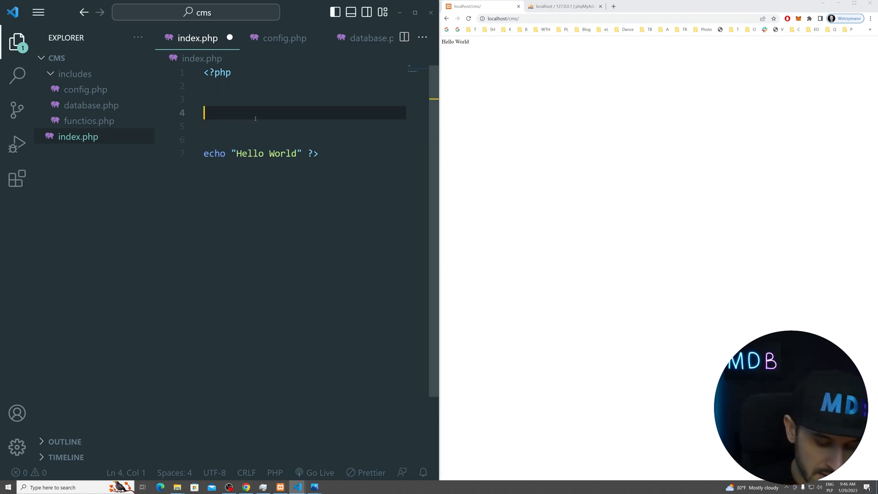
{"action": "type", "text": "include('includes/da"}
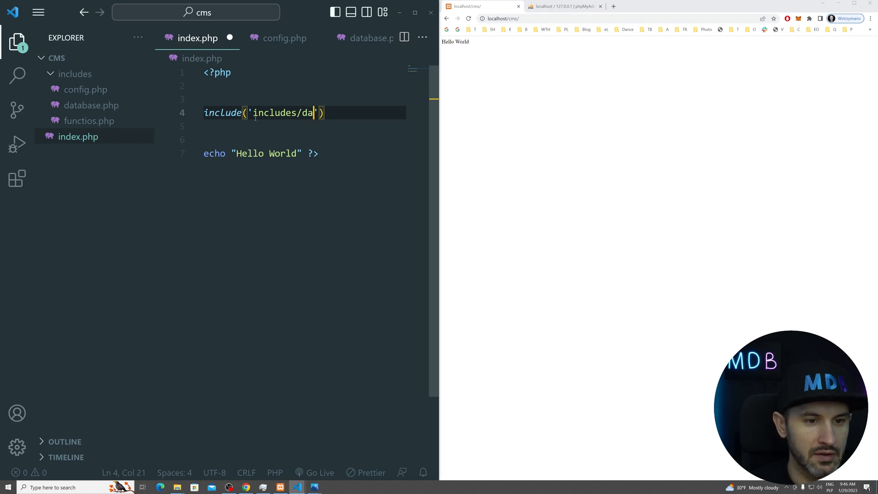
{"action": "type", "text": "tabase.php"}
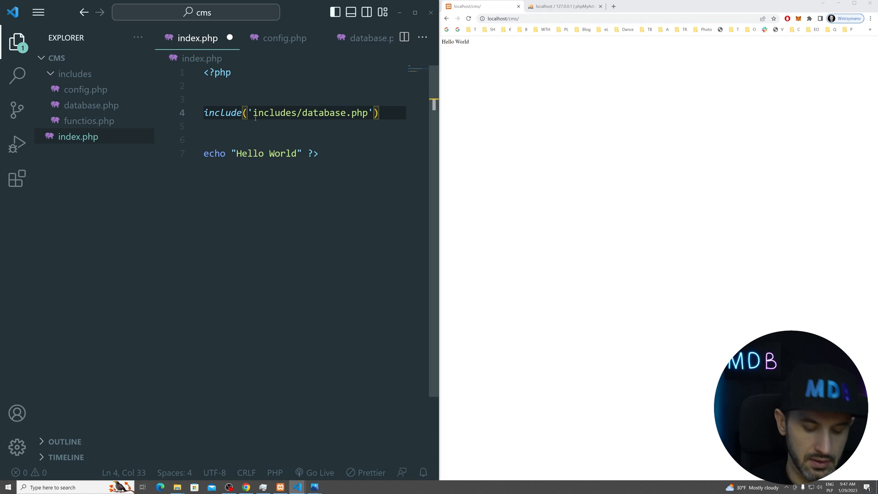
{"action": "type", "text": ";"}
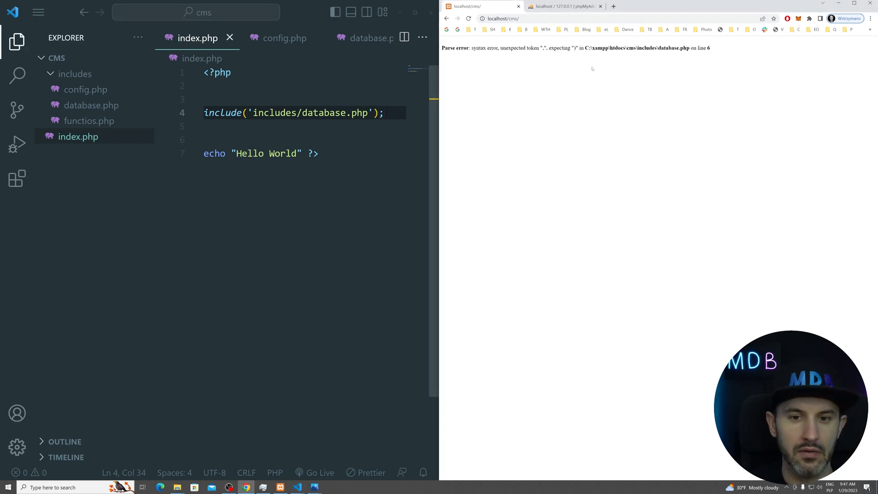
{"action": "mouse_move", "coordinate": [547, 56]}
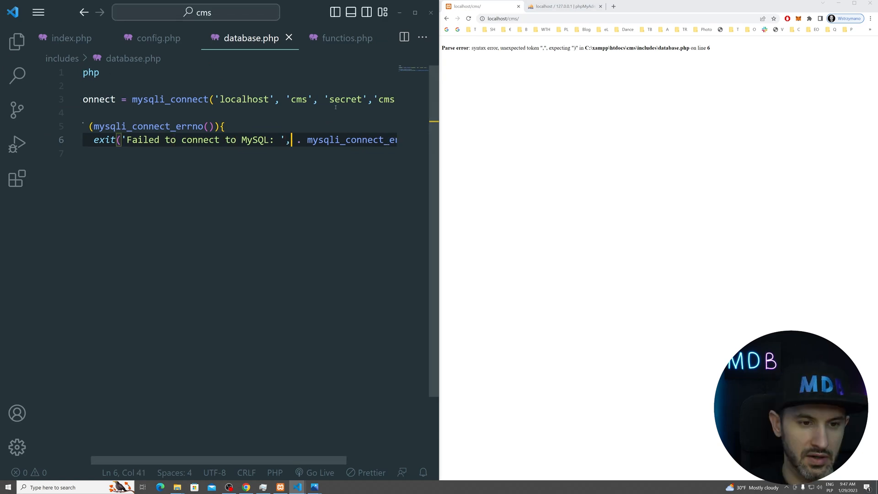
Step: Delete the stray comma before the concatenation dot in database.php's exit line
{"action": "key", "text": "Backspace"}
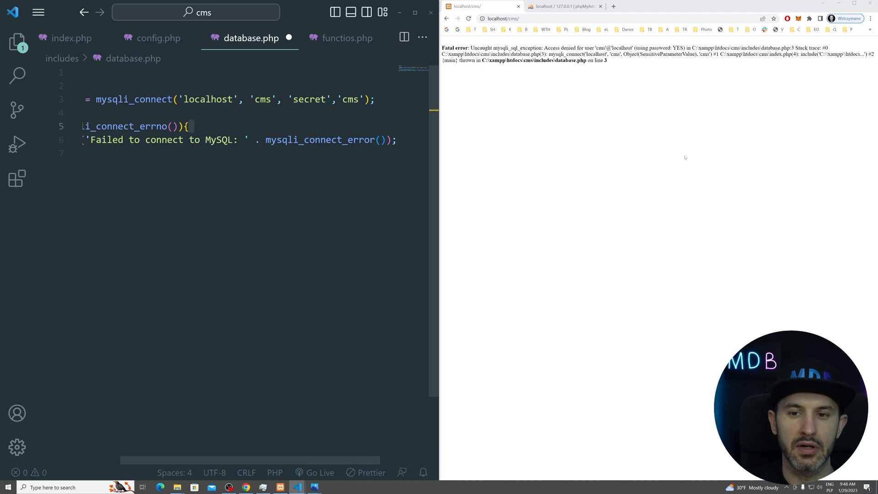
{"action": "mouse_move", "coordinate": [626, 208]}
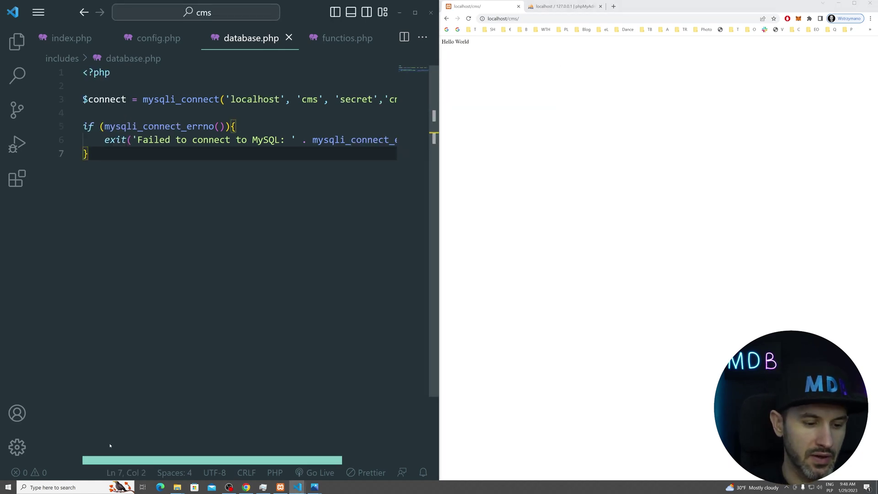
Step: Open config.php and write <?php followed by session_start();
{"action": "left_click", "coordinate": [16, 39]}
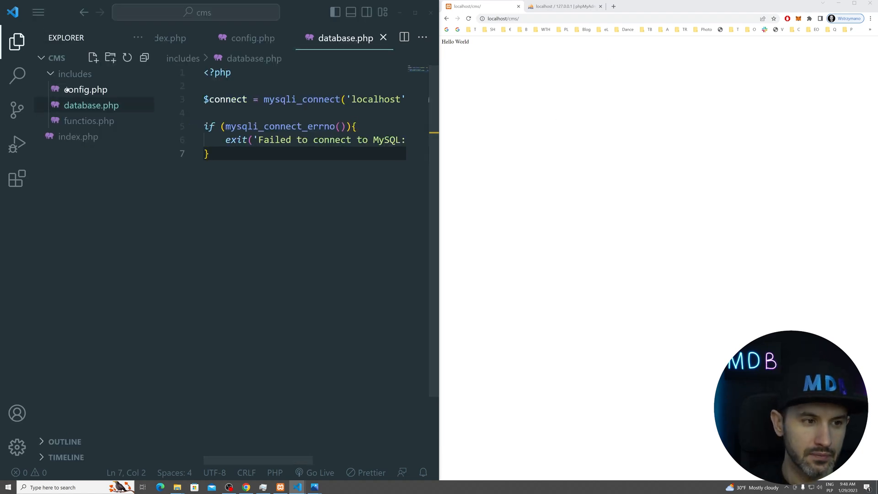
{"action": "left_click", "coordinate": [85, 89]}
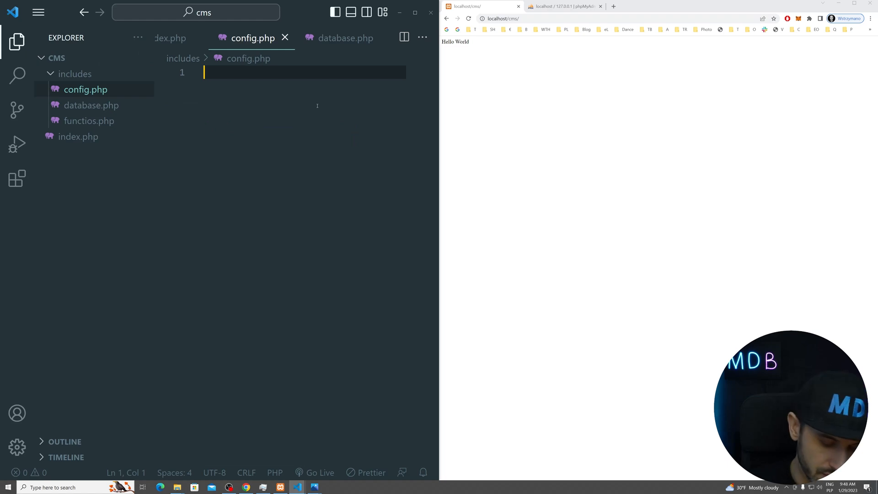
{"action": "type", "text": "<?php"}
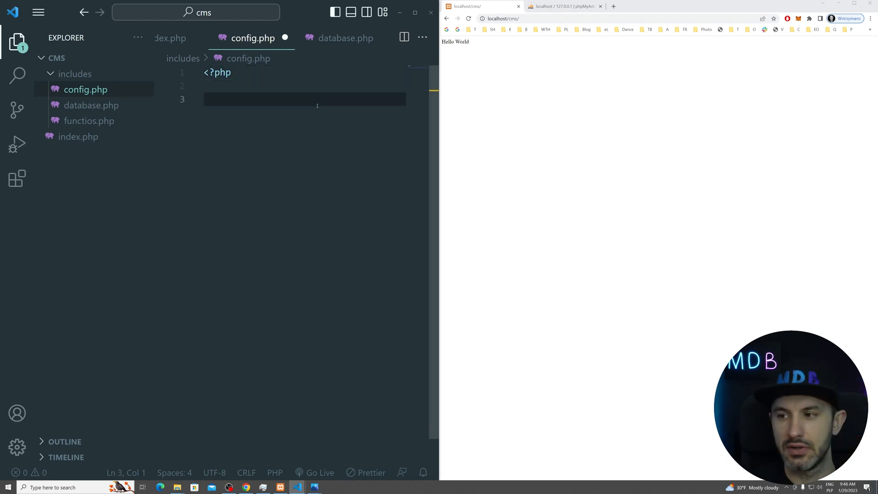
{"action": "type", "text": "sessio"}
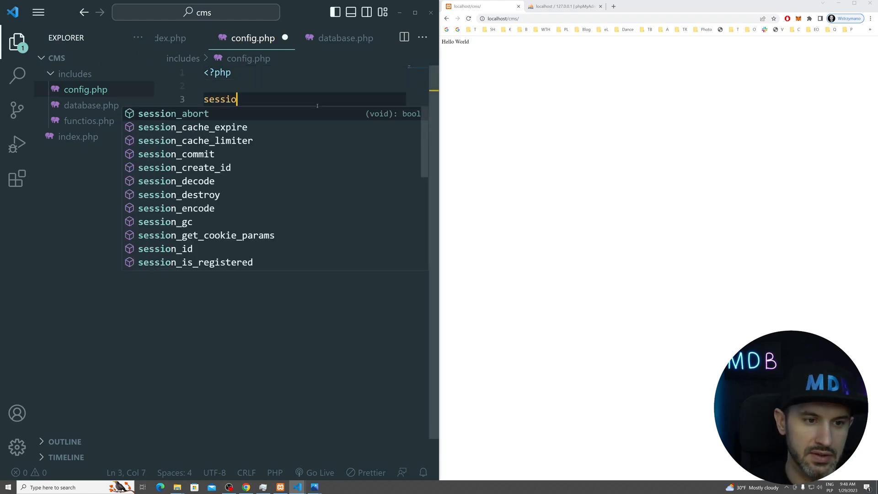
{"action": "type", "text": "n_"}
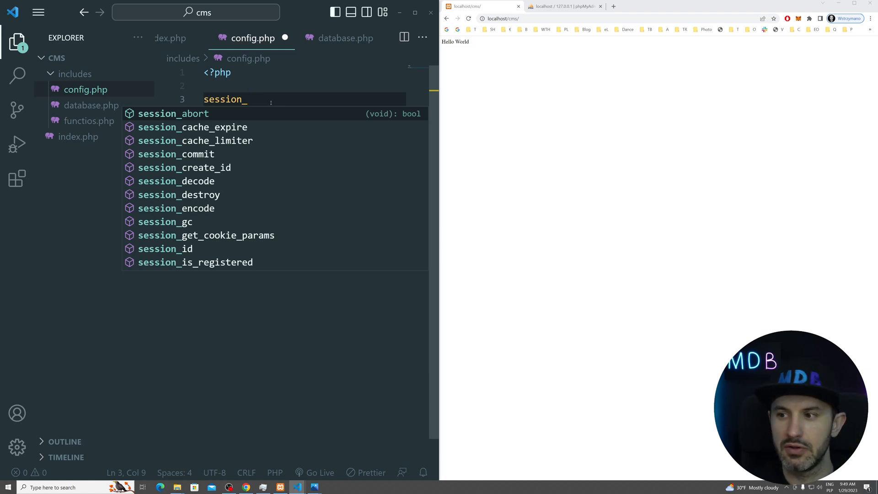
{"action": "type", "text": "start"}
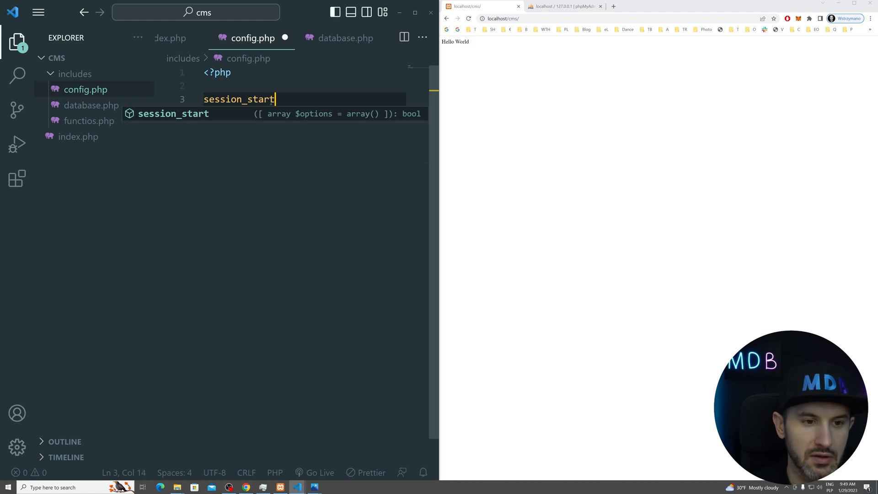
{"action": "type", "text": "();"}
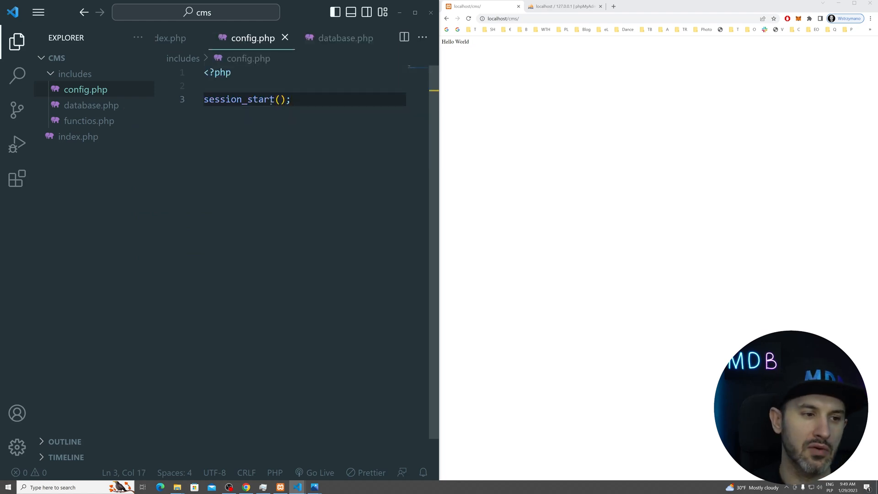